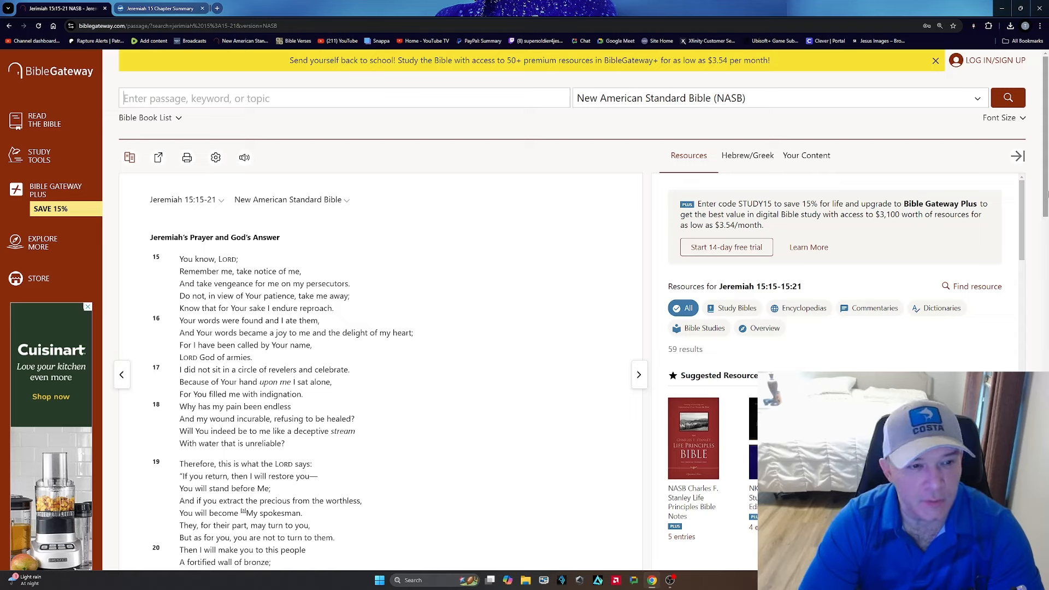
Scroll the Jeremiah 15 passage down until verse 21 and the Footnotes are visible
click(87, 306)
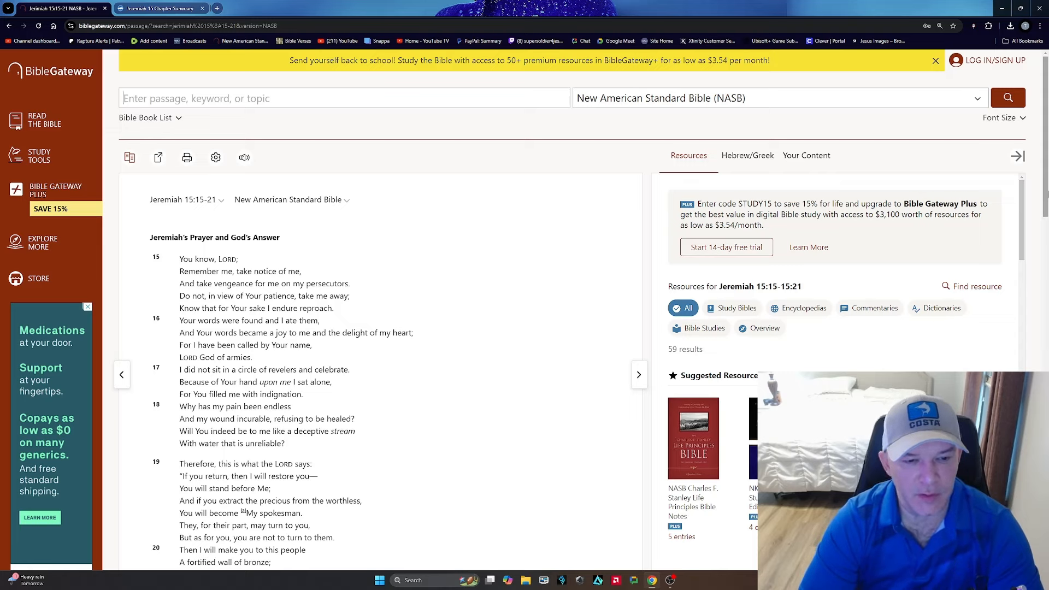
click(87, 306)
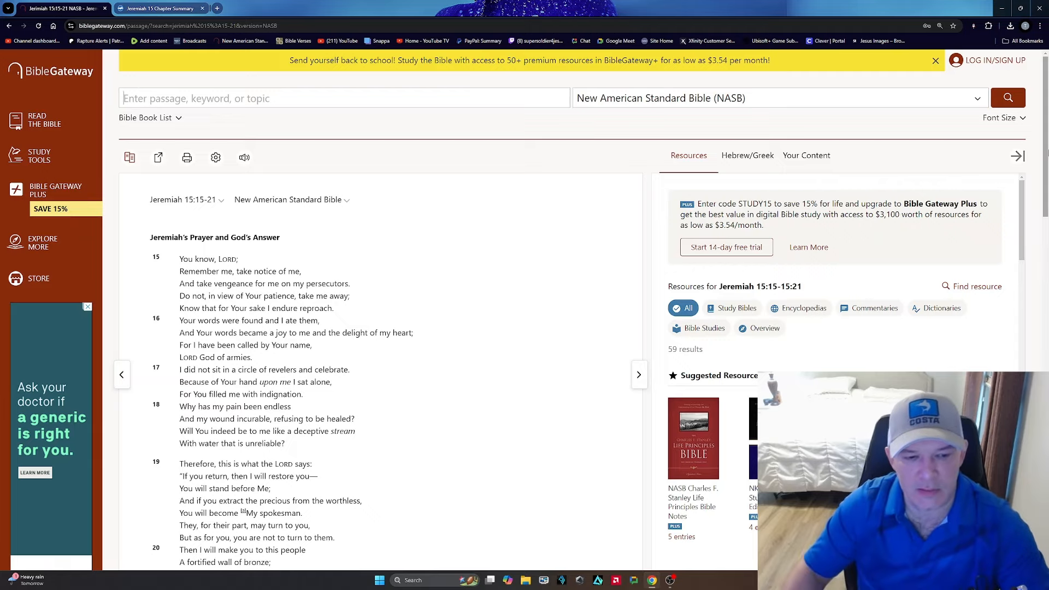
scroll(down, 3)
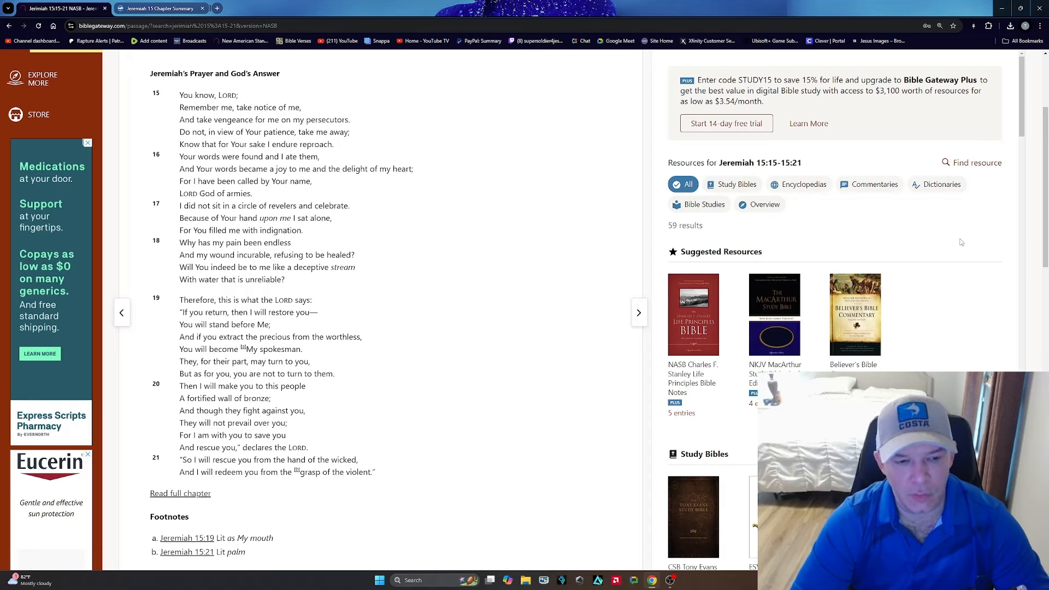
click(87, 143)
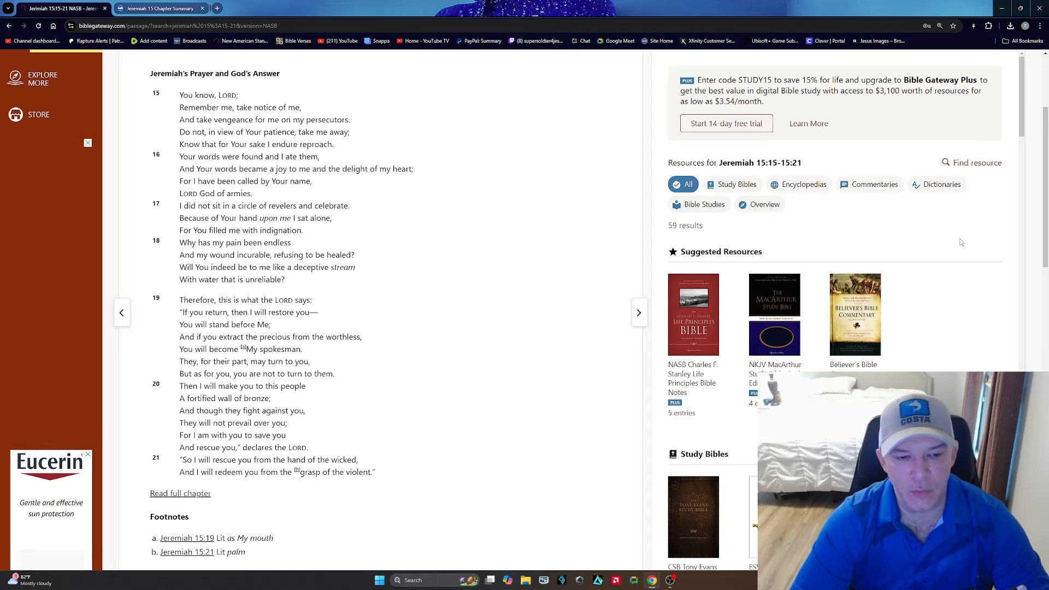